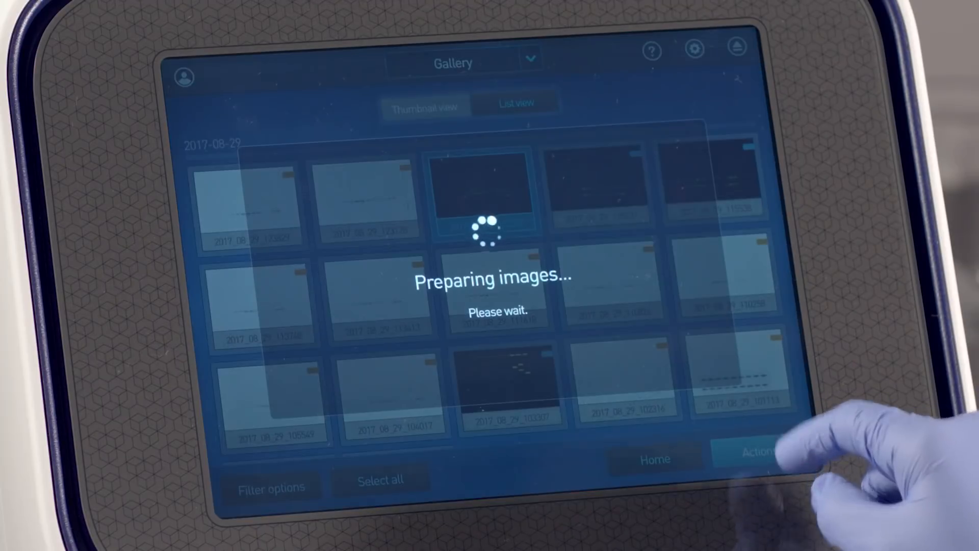
- Open the blot image from the Gallery and start Image Analysis
click(756, 457)
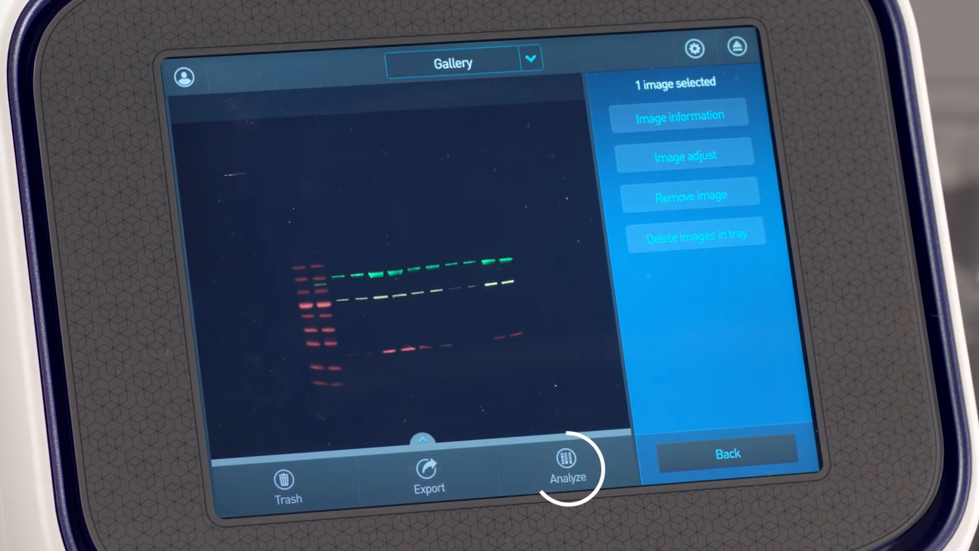
click(567, 462)
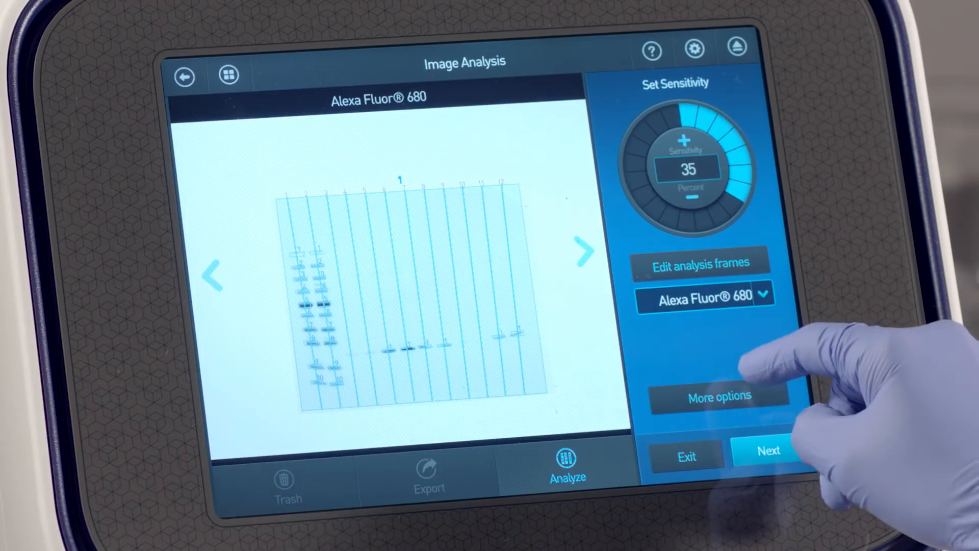
- Add a twelfth lane to the blot via Adjust lanes and place it
click(719, 396)
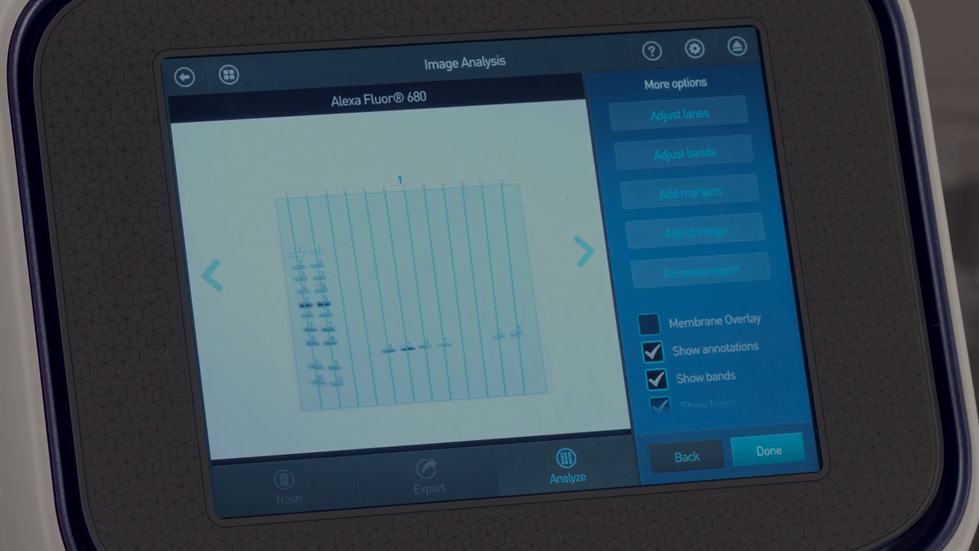
click(679, 113)
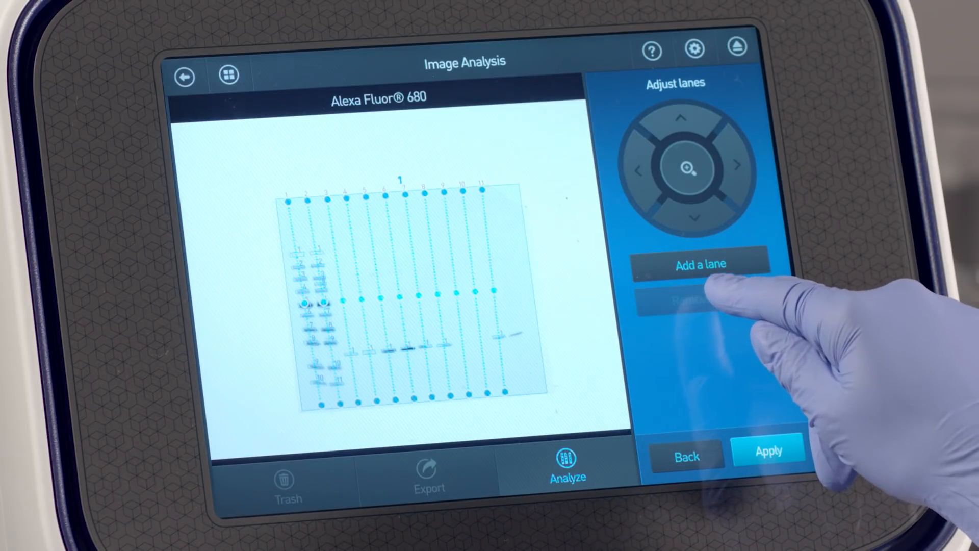
click(701, 263)
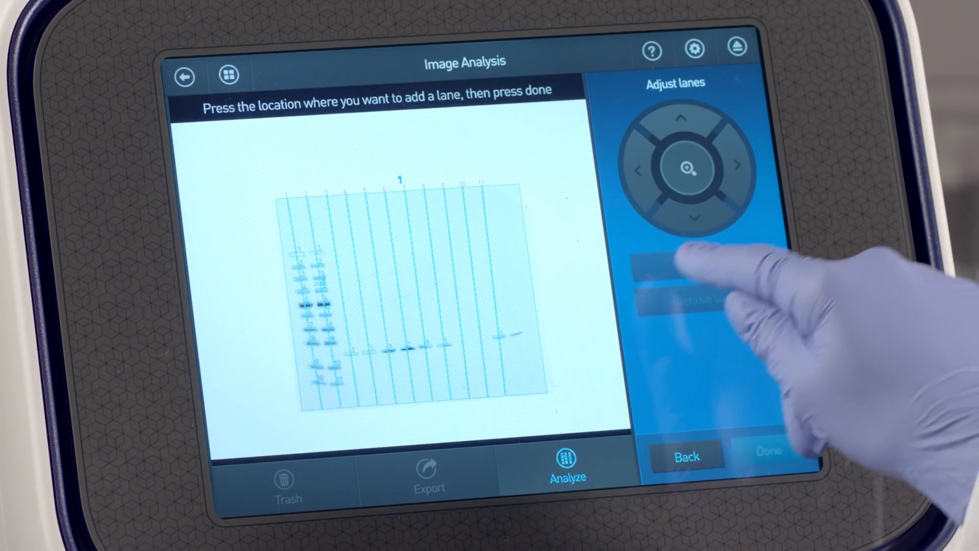
click(515, 281)
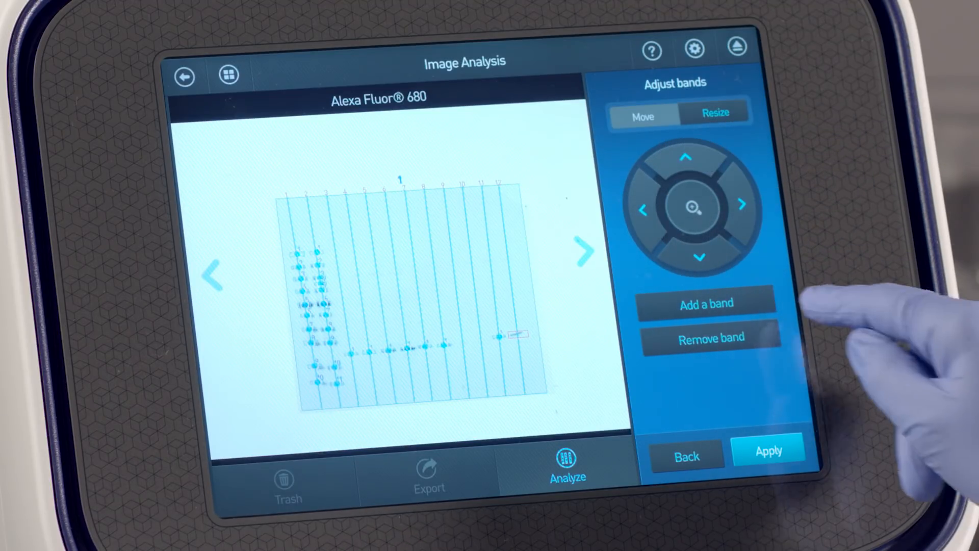
- Apply the band adjustments and return to More options
click(768, 451)
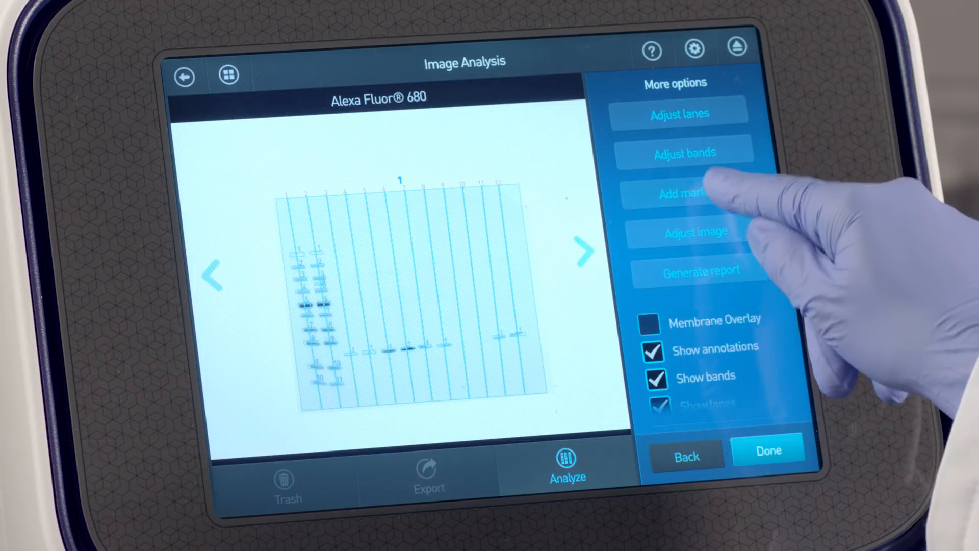
- Apply the iBright Prestained Protein Ladder as the blot's marker
click(684, 193)
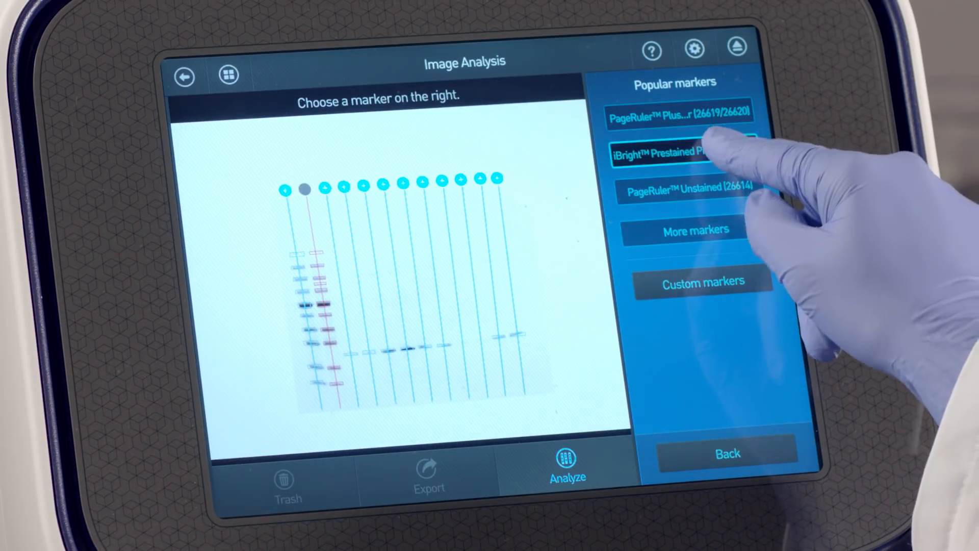
click(670, 153)
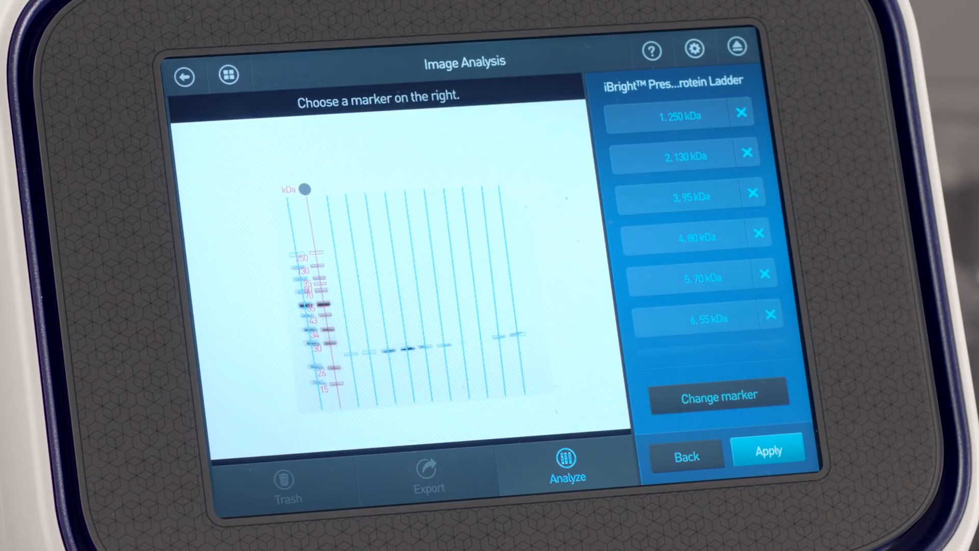
click(768, 451)
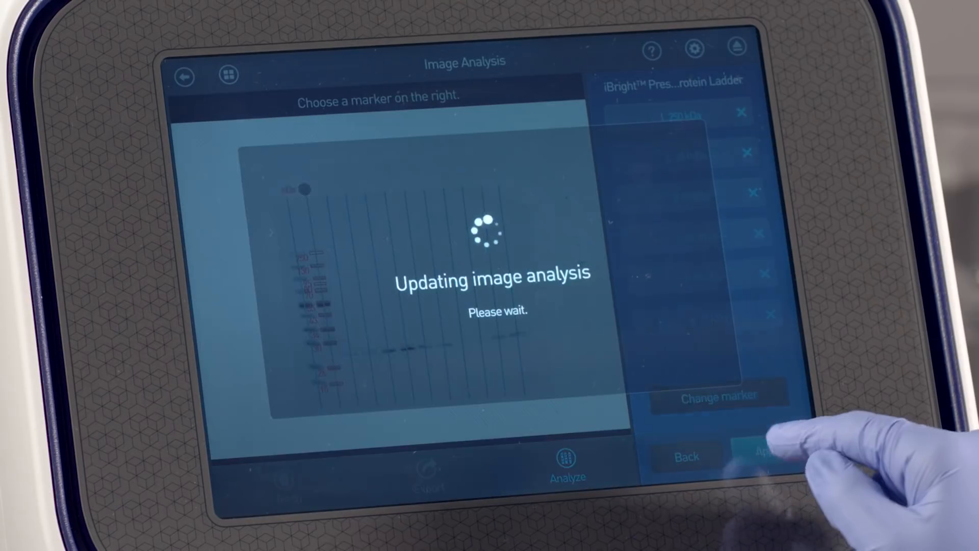
click(765, 454)
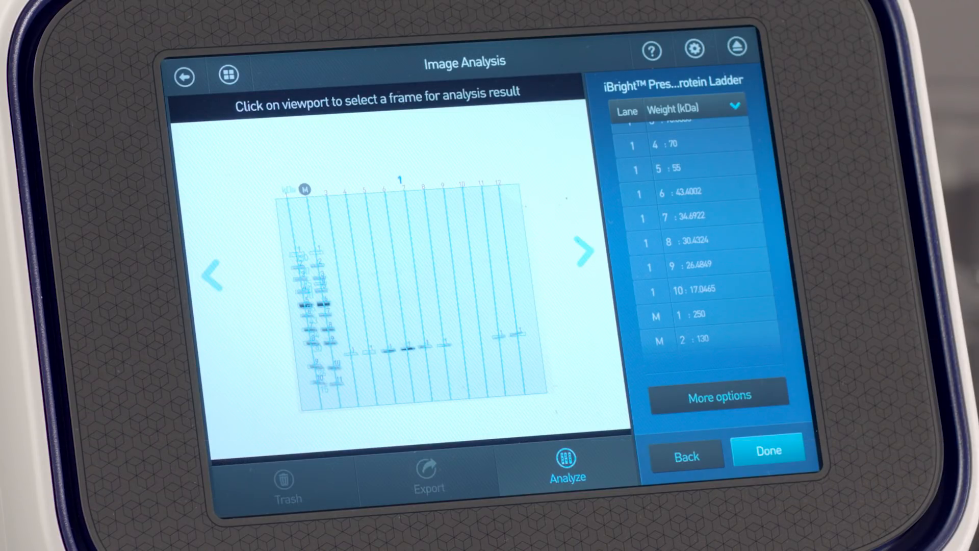
- Generate the Analysis Report and scroll through its lane and band table
click(720, 396)
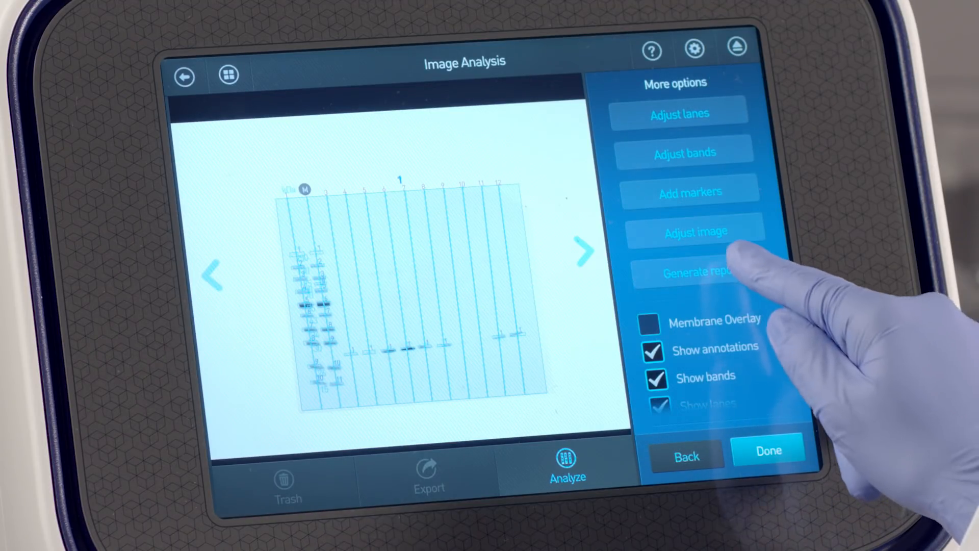
click(693, 272)
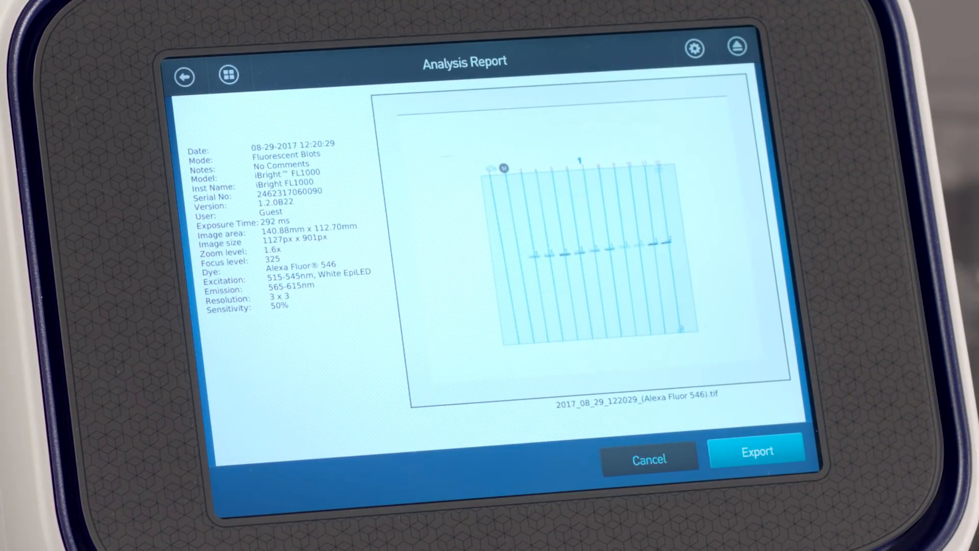
scroll(down, 3)
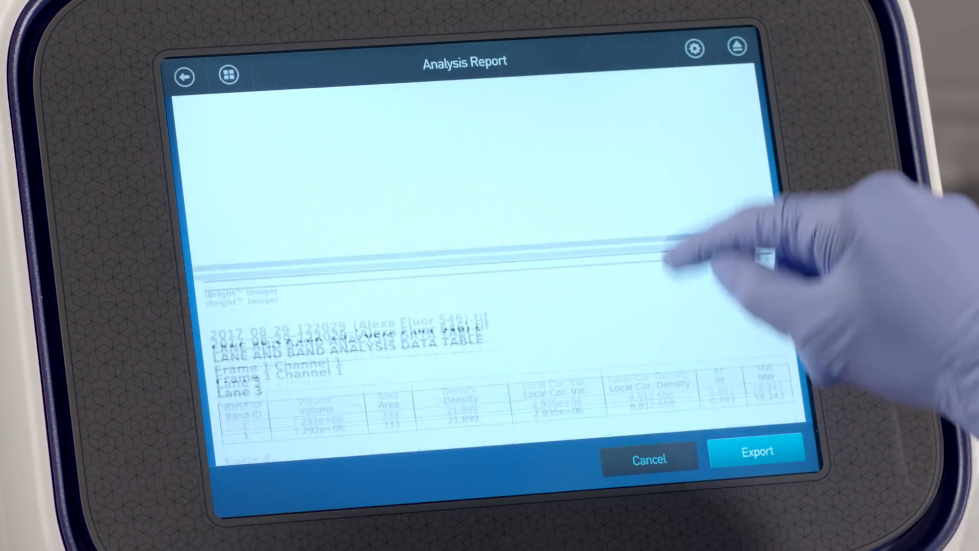
scroll(down, 3)
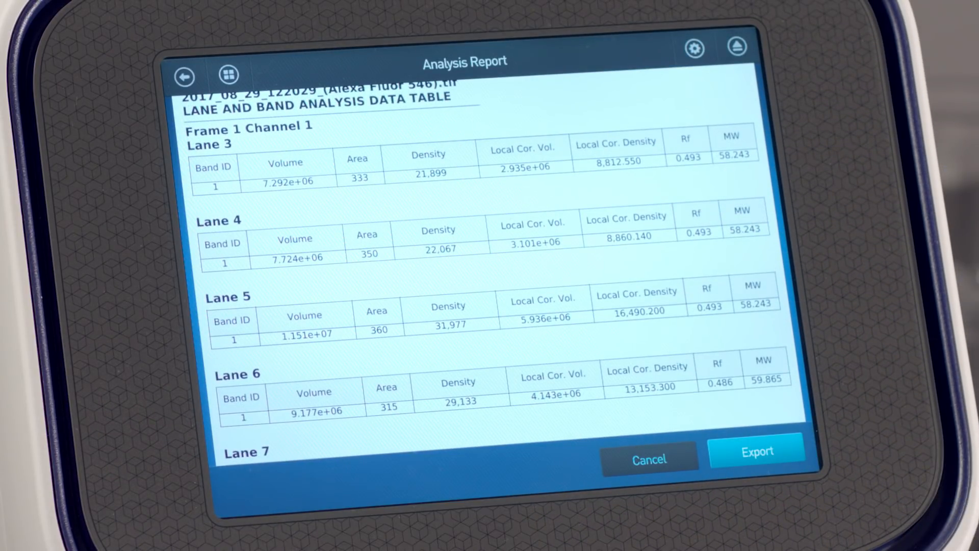
- Export the analysis report with USB as the destination
click(757, 450)
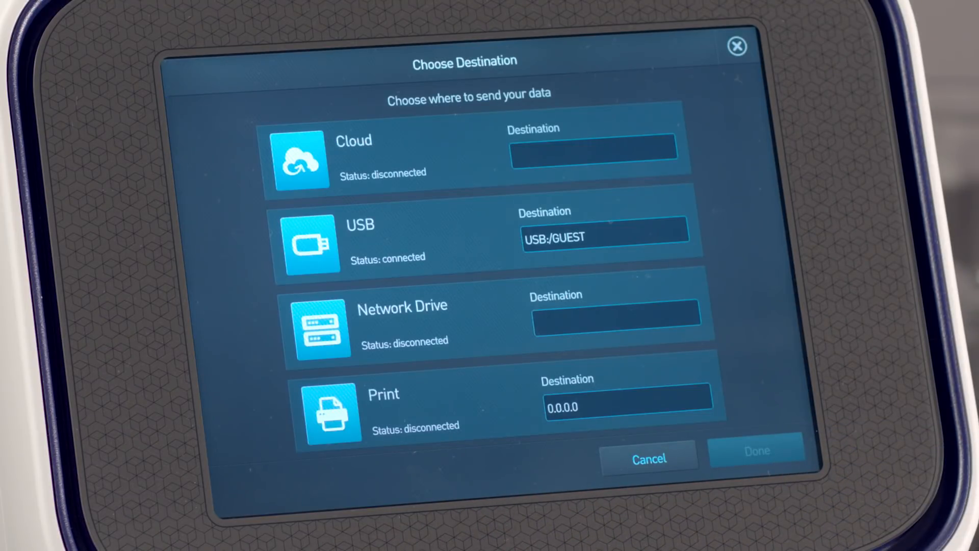
click(385, 243)
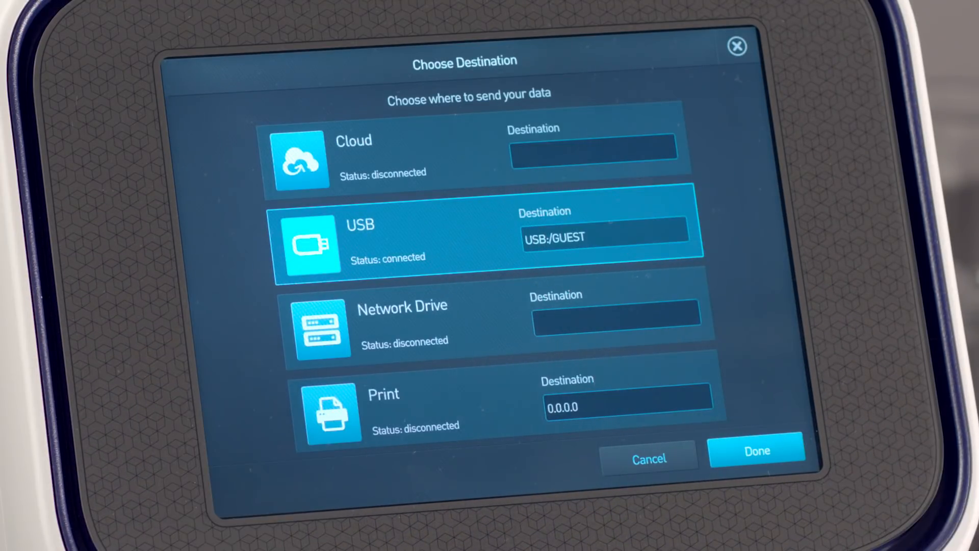
click(758, 451)
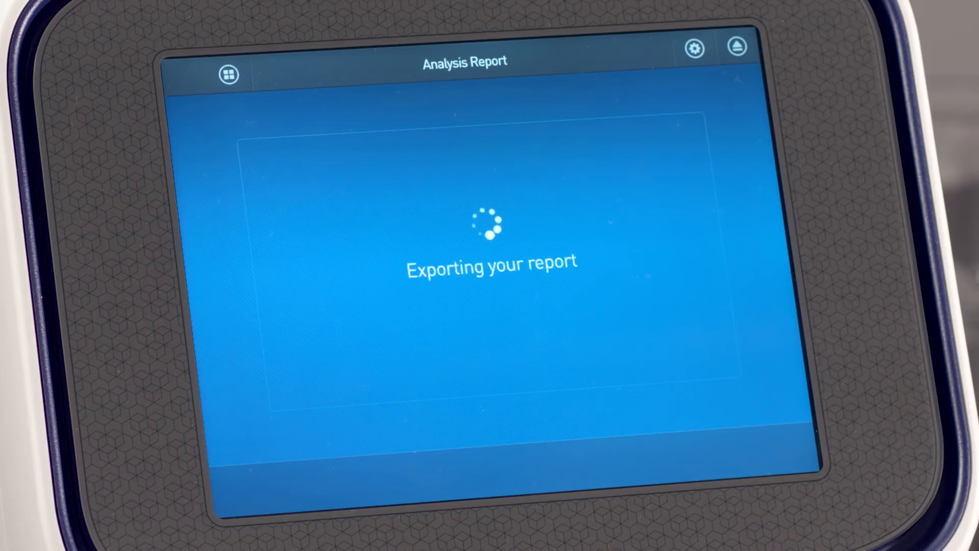